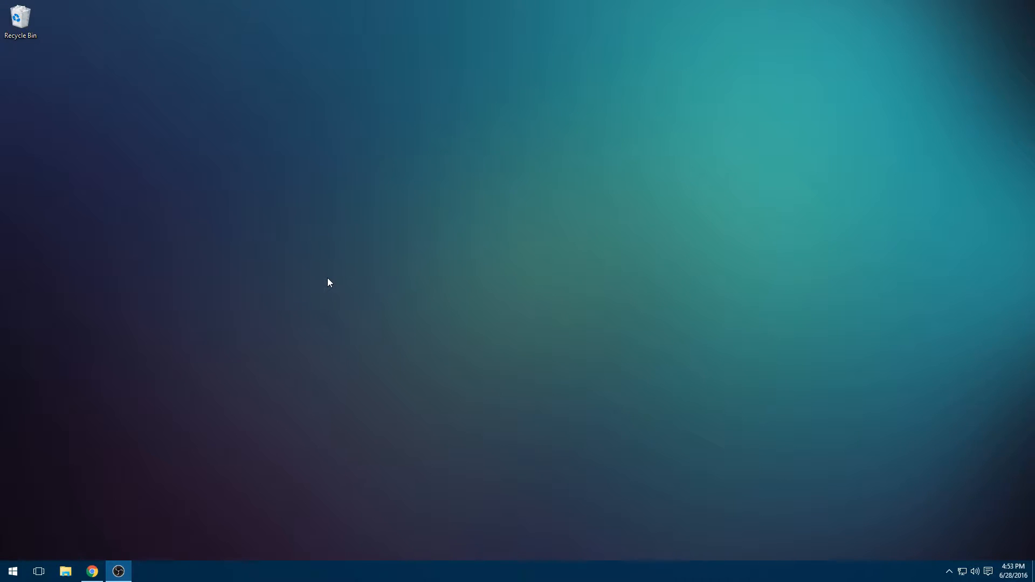
mouse_move(284, 233)
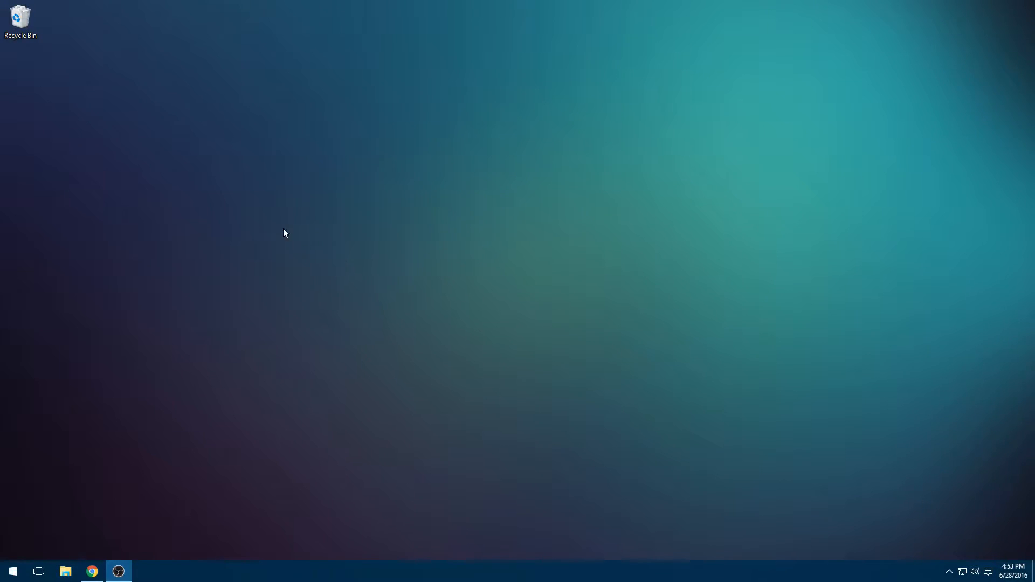
mouse_move(274, 217)
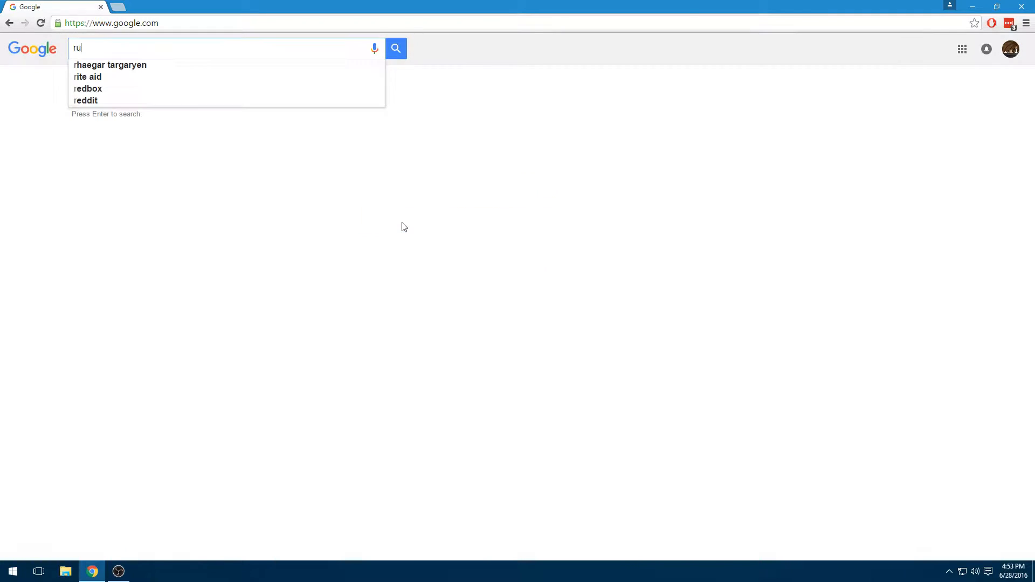
Search Google for 'rufus', reach rufus.akeo.ie and download rufus-2.9.exe to the desktop.
type("rufus")
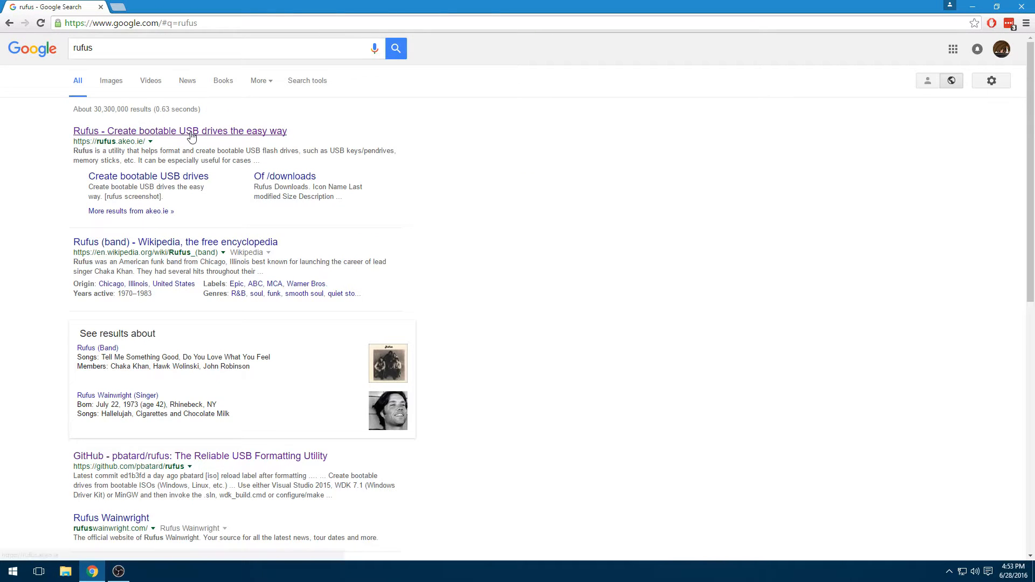
left_click(179, 131)
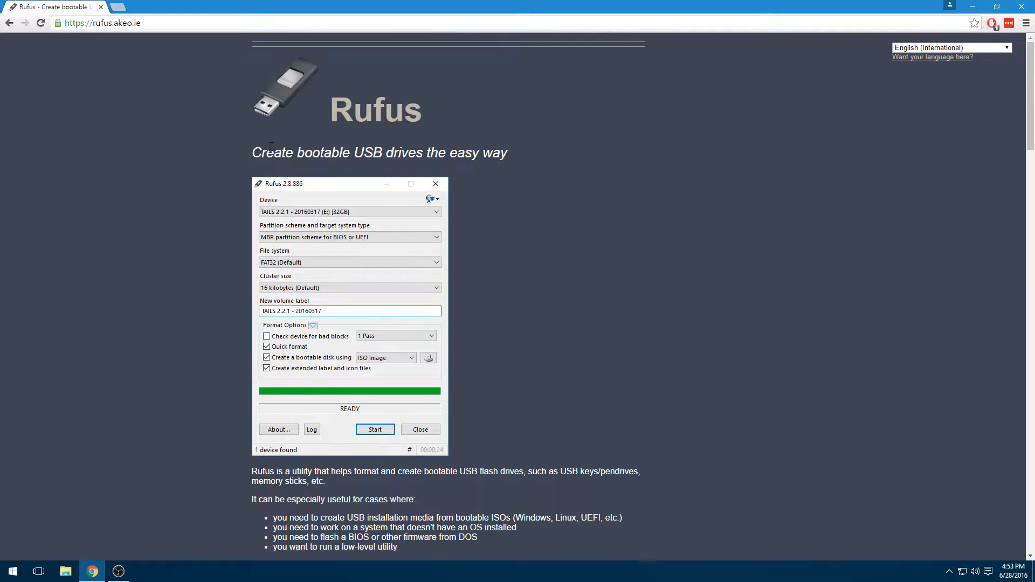
scroll("down", 3)
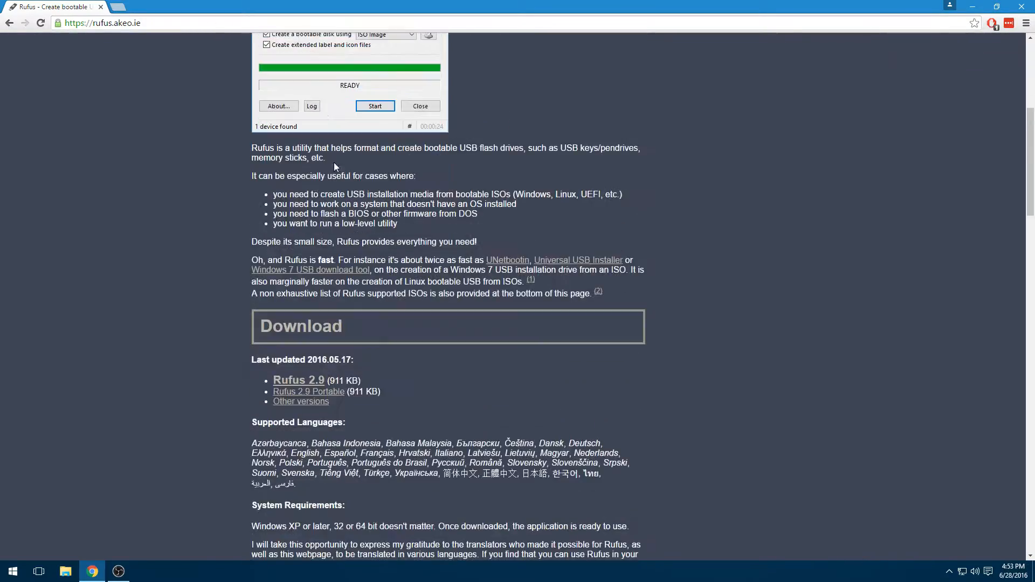
scroll("down", 3)
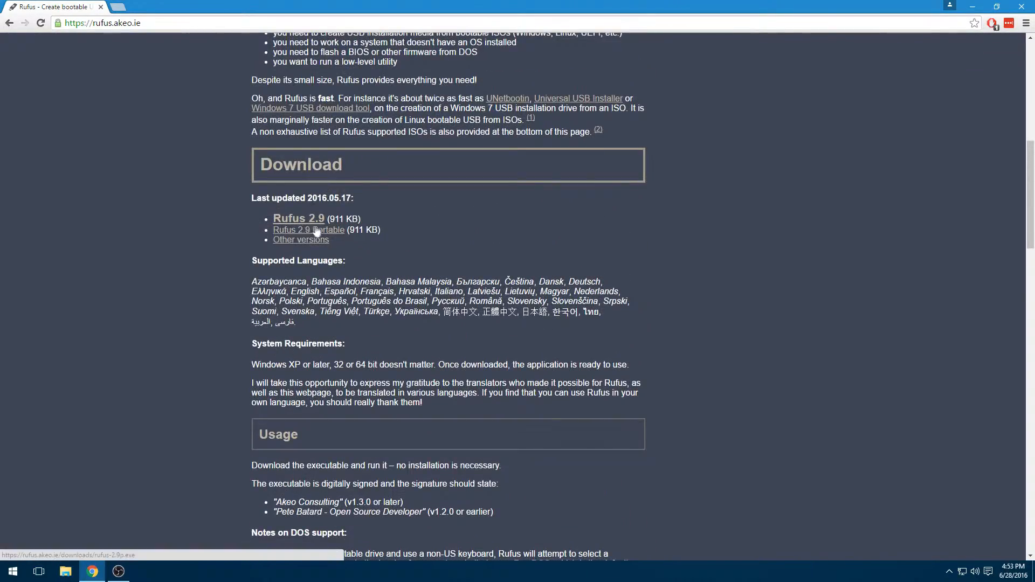
left_click(298, 219)
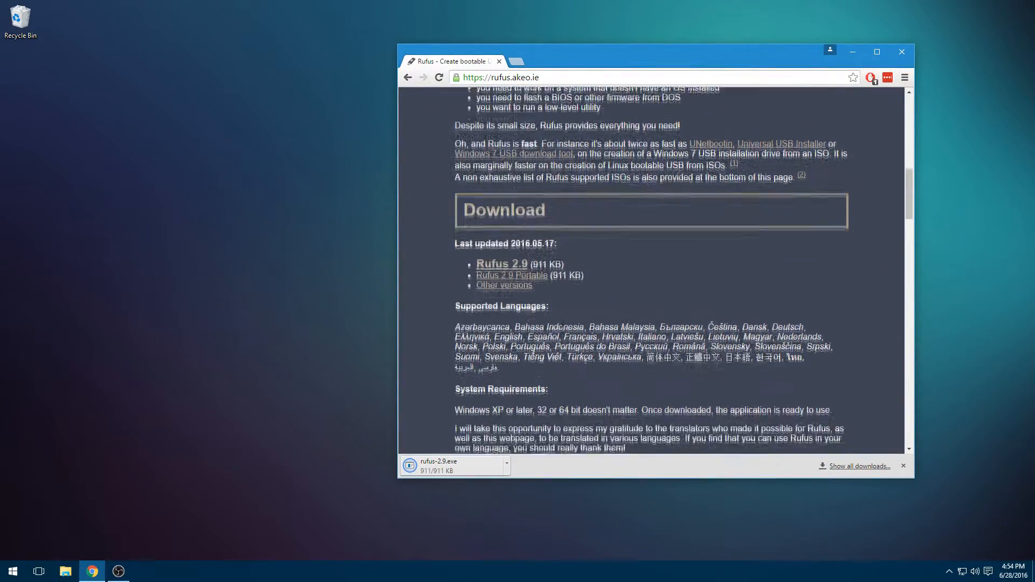
scroll("down", 3)
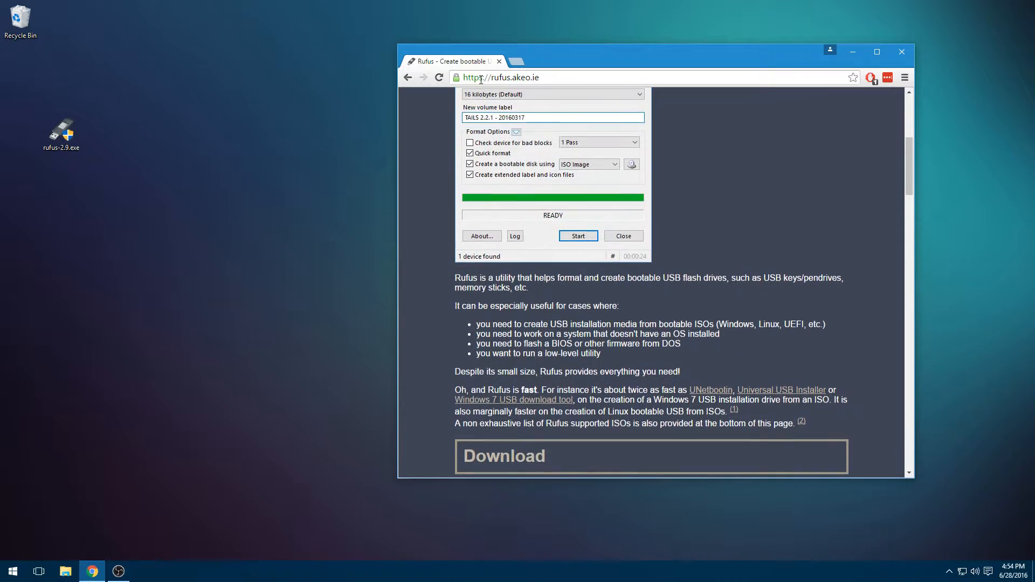
Search Google for 'antergos', reach antergos.com's Try it page and download the 64-bit Antergos Live ISO.
type("google.com")
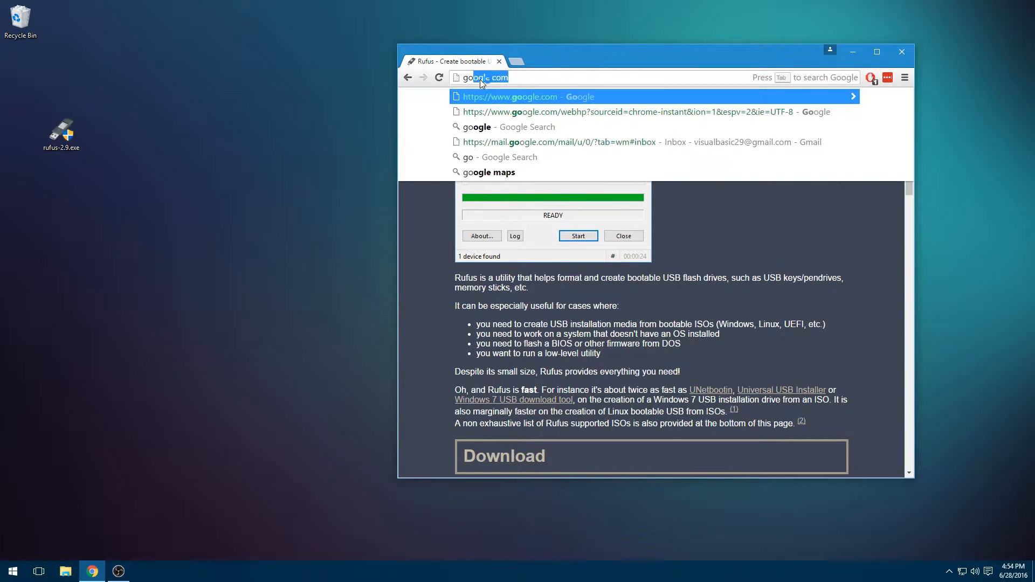
type("antergos")
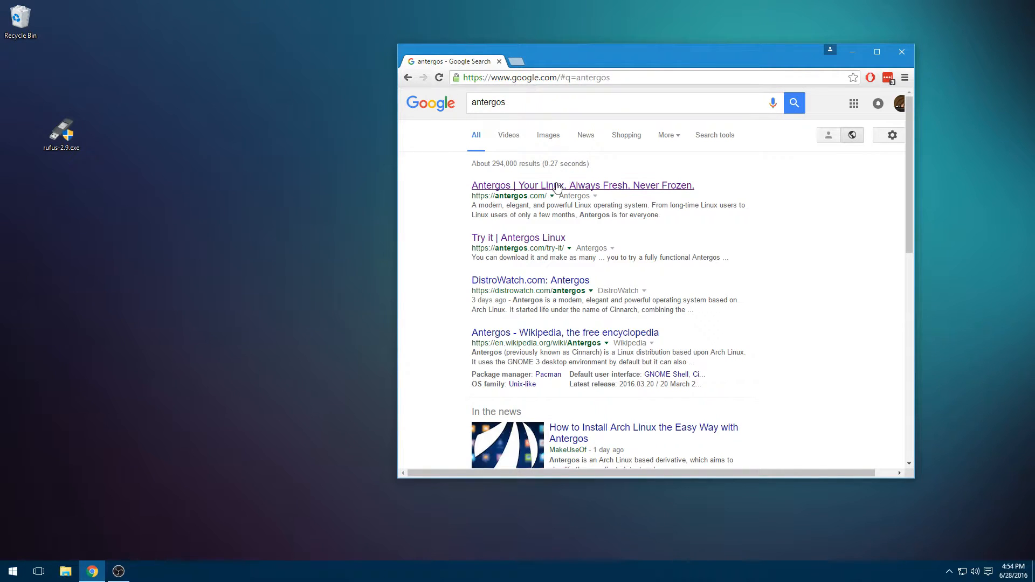
left_click(581, 185)
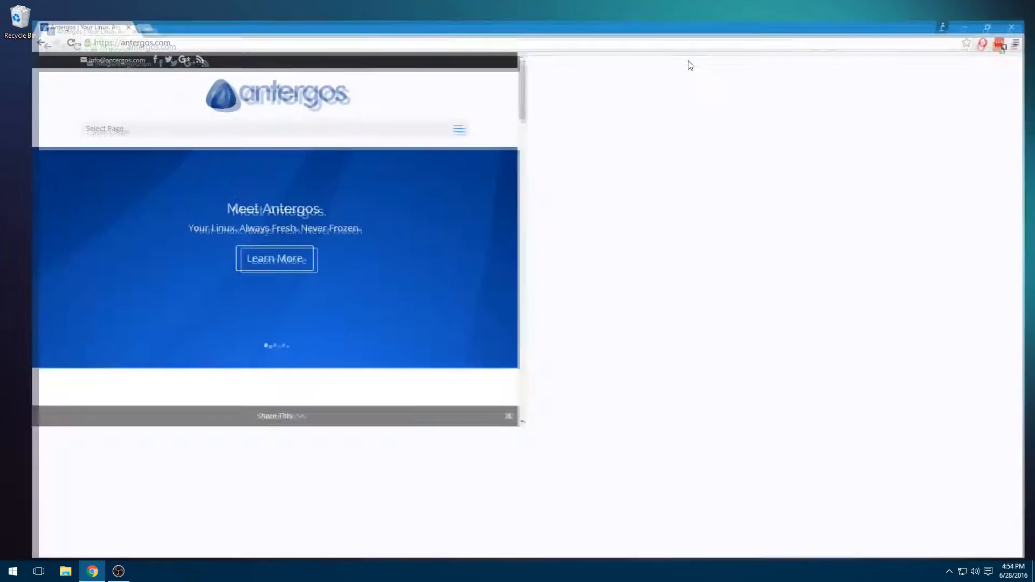
left_click(987, 27)
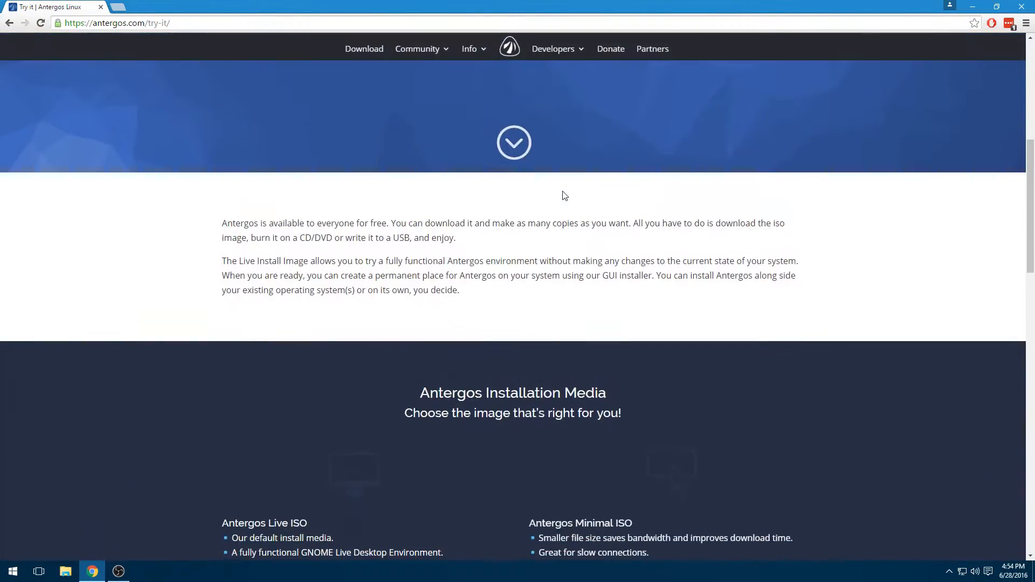
scroll("down", 3)
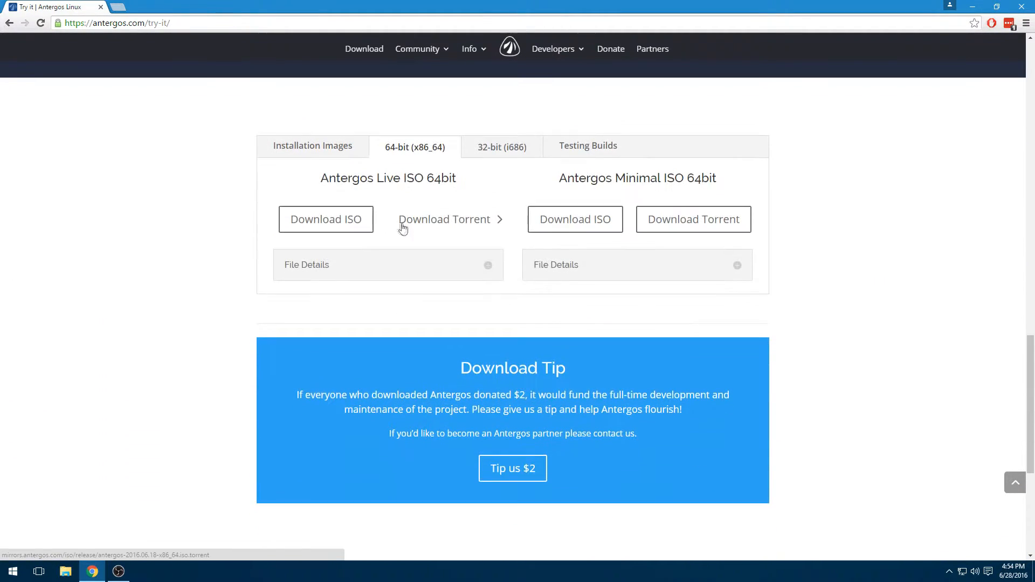
left_click(325, 219)
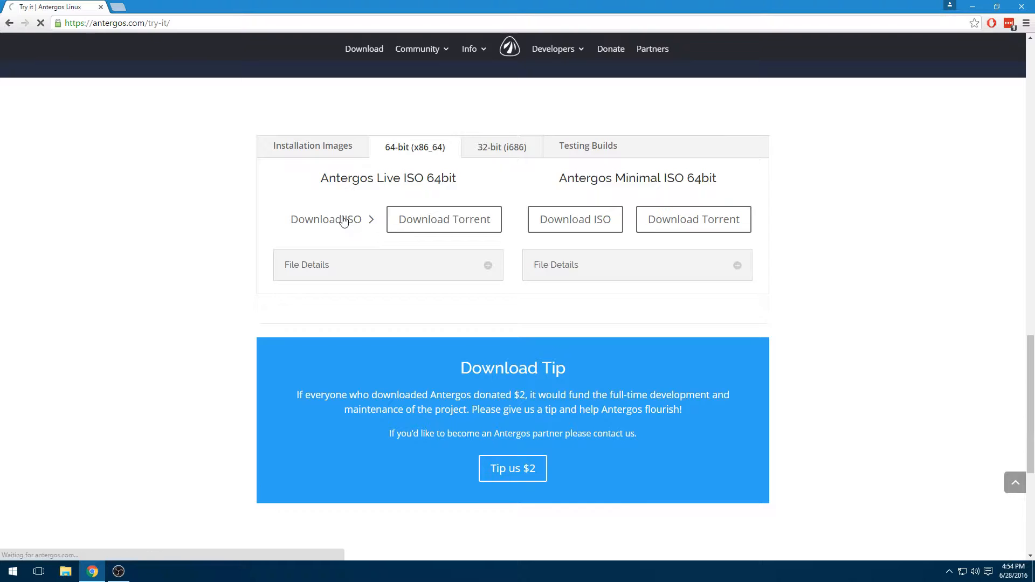
Shrink and reposition the browser window on the desktop.
left_click(325, 219)
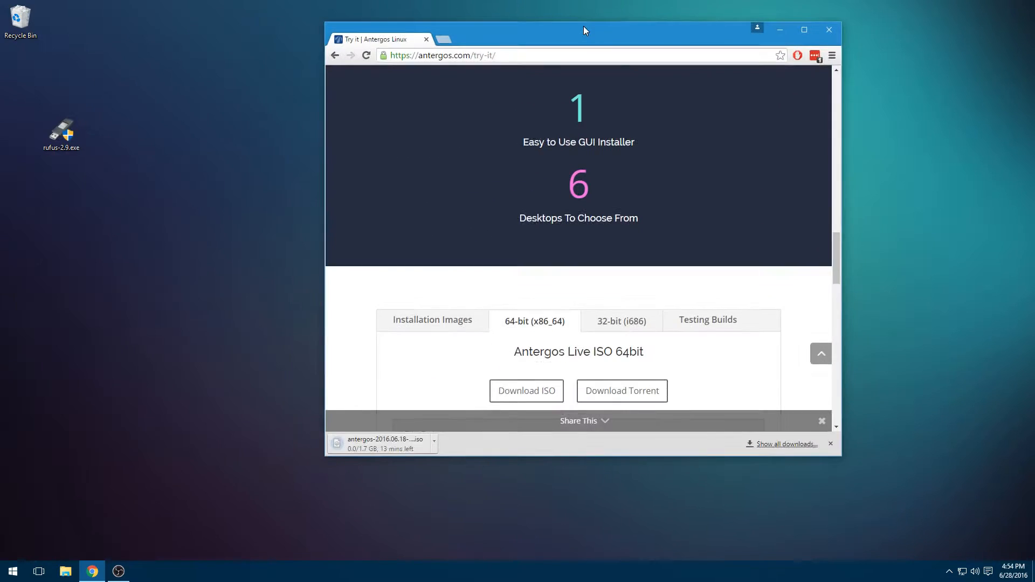
left_click_drag(583, 31, 536, 52)
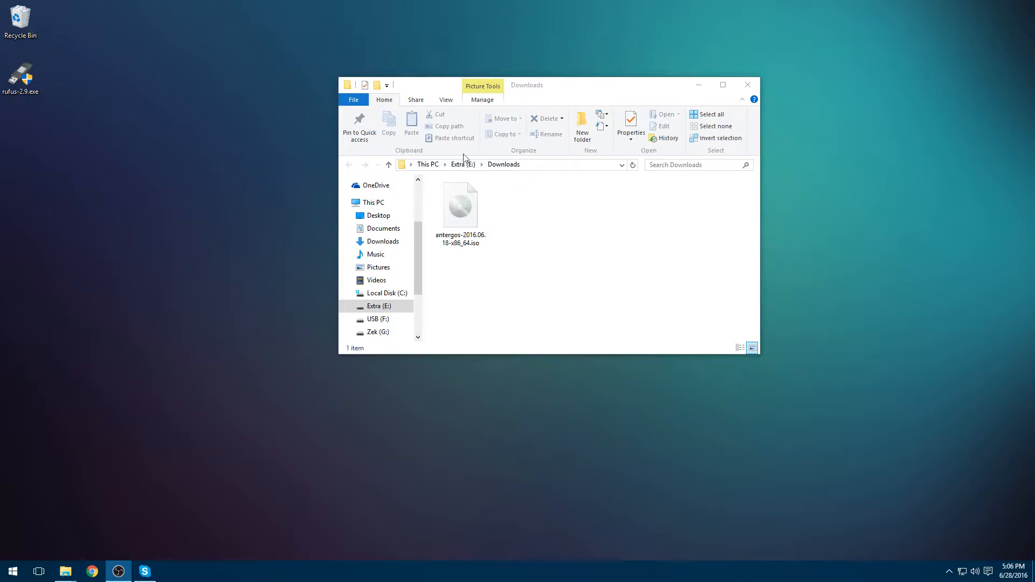
mouse_move(448, 310)
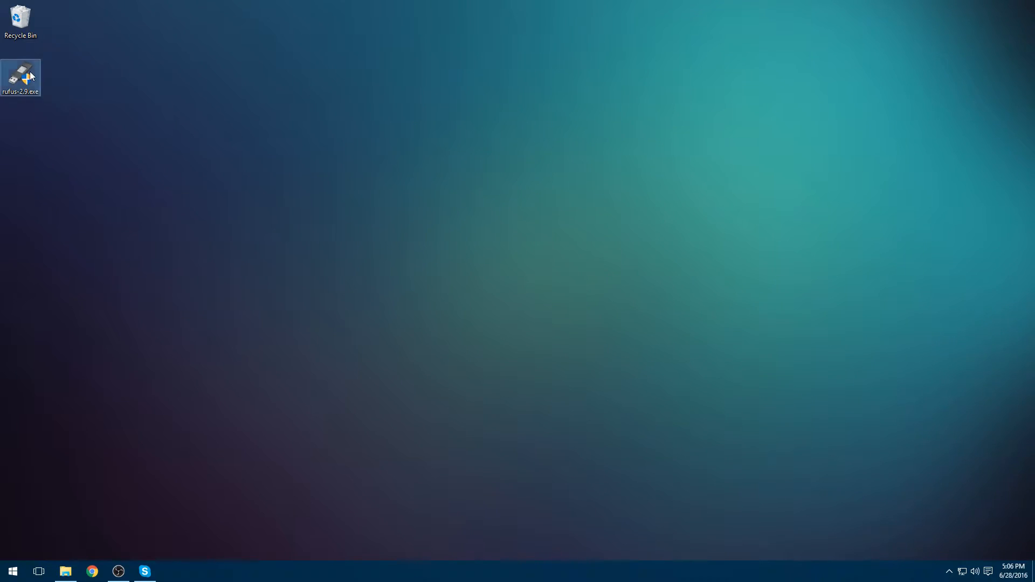
Launch rufus-2.9.exe, choose 'GPT partition scheme for UEFI' and begin selecting a disc image.
double_click(21, 76)
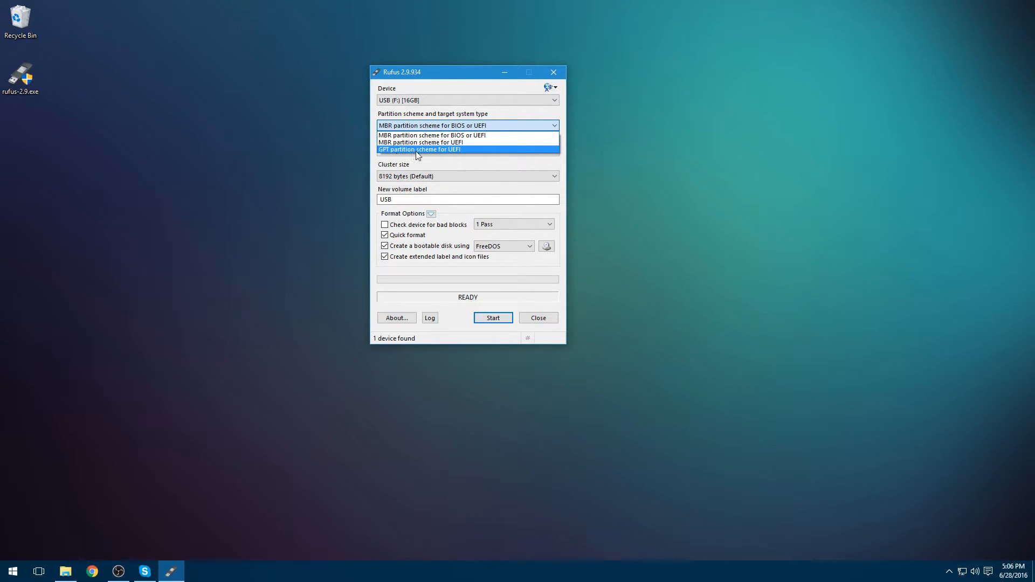
left_click(419, 149)
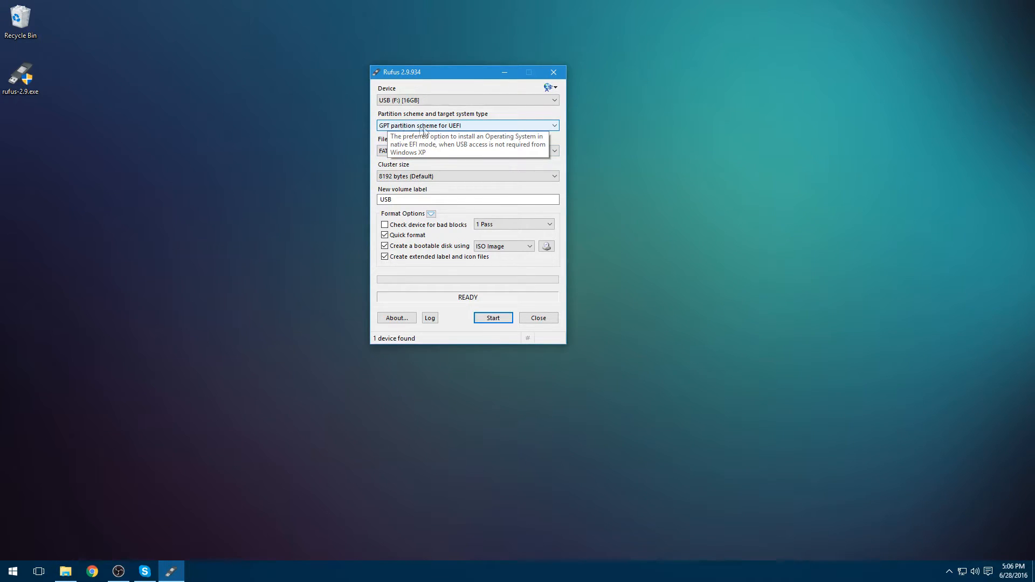
left_click(467, 125)
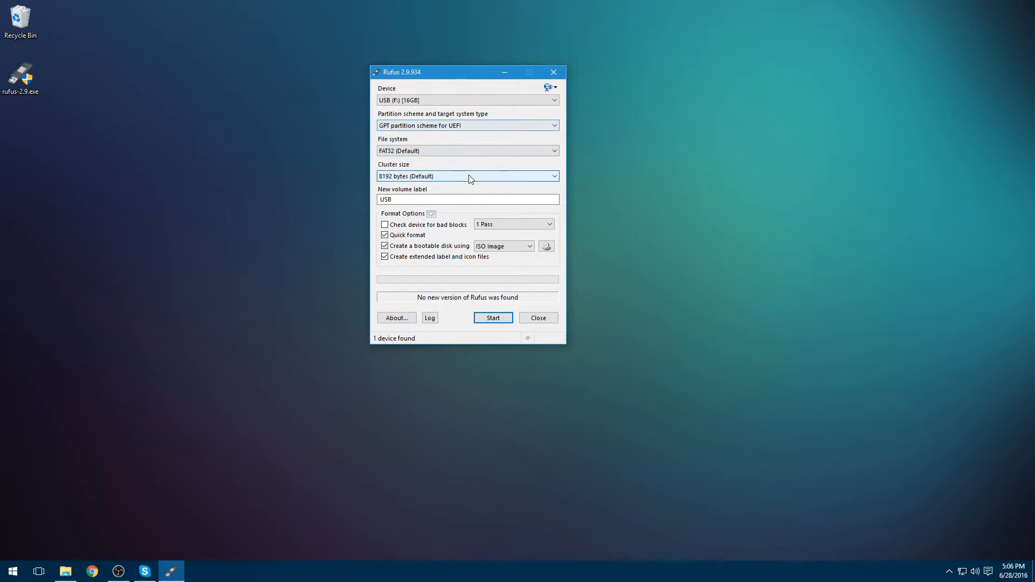
left_click(546, 246)
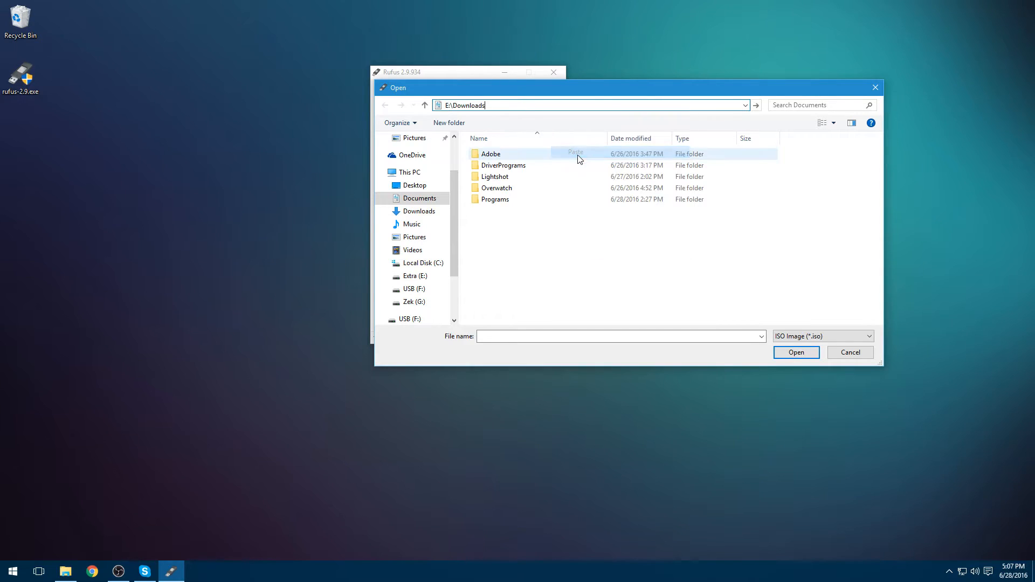
Load antergos-2016.06.18-x86_64.iso from E:\Downloads, making the volume label ANTERGOS.
left_click(795, 351)
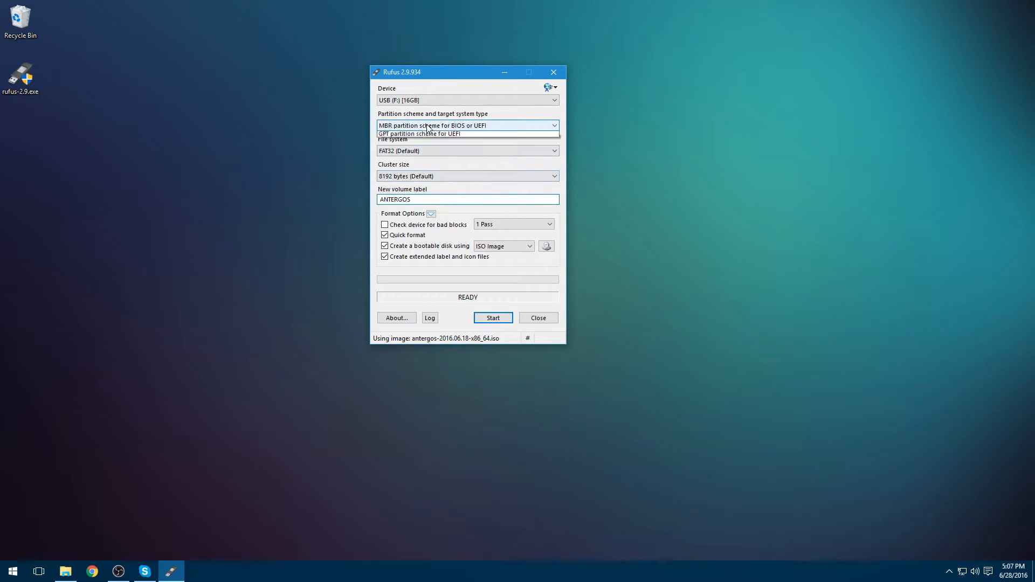
Restore 'GPT partition scheme for UEFI' and start writing the image to the USB drive.
left_click(418, 134)
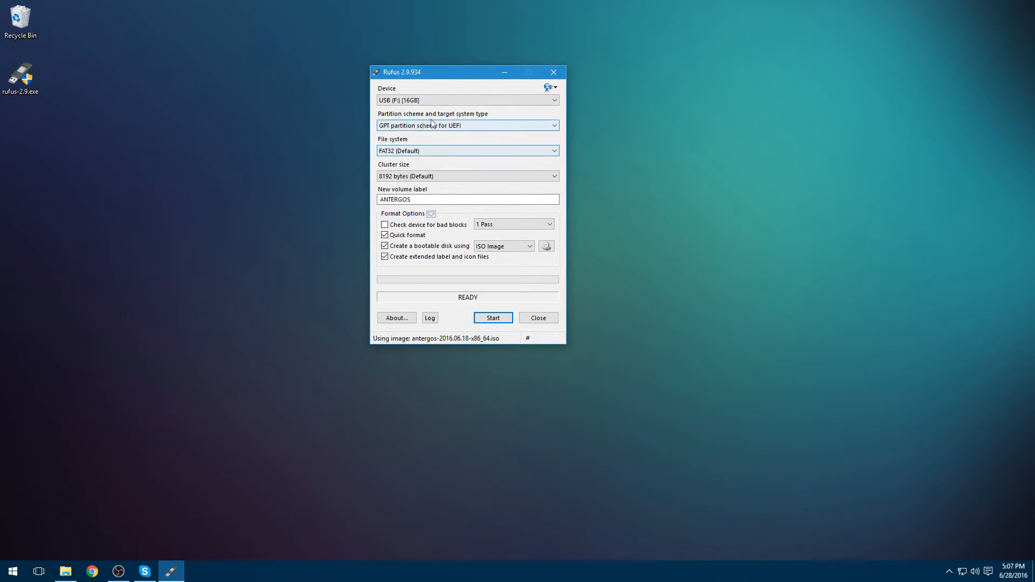
mouse_move(493, 321)
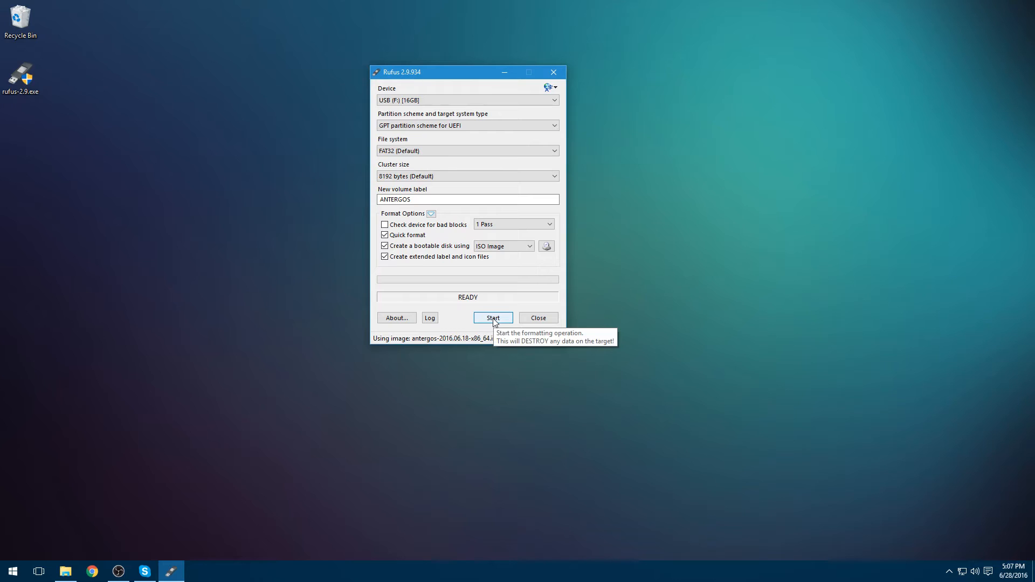
left_click(493, 317)
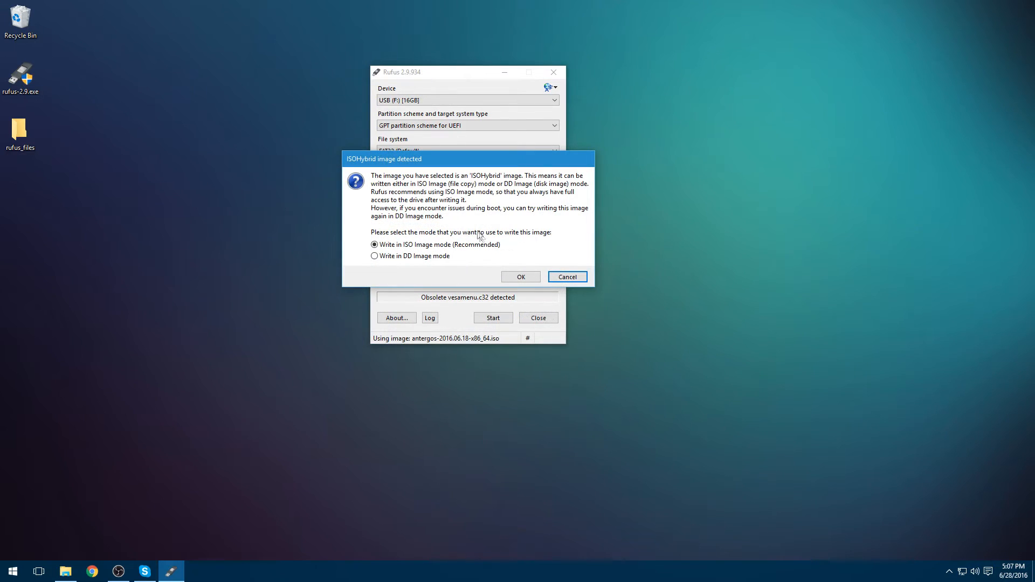
mouse_move(497, 261)
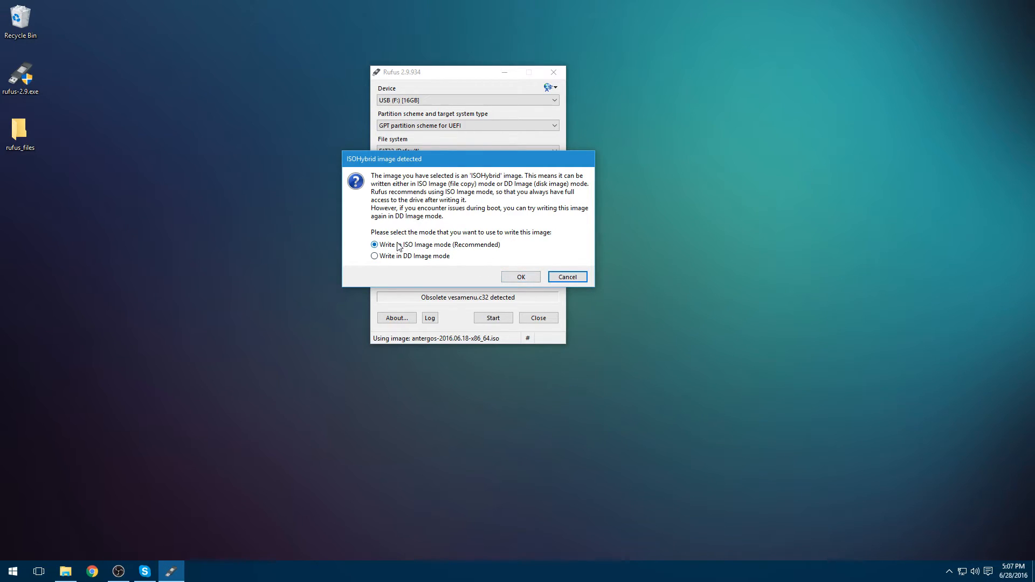
mouse_move(504, 276)
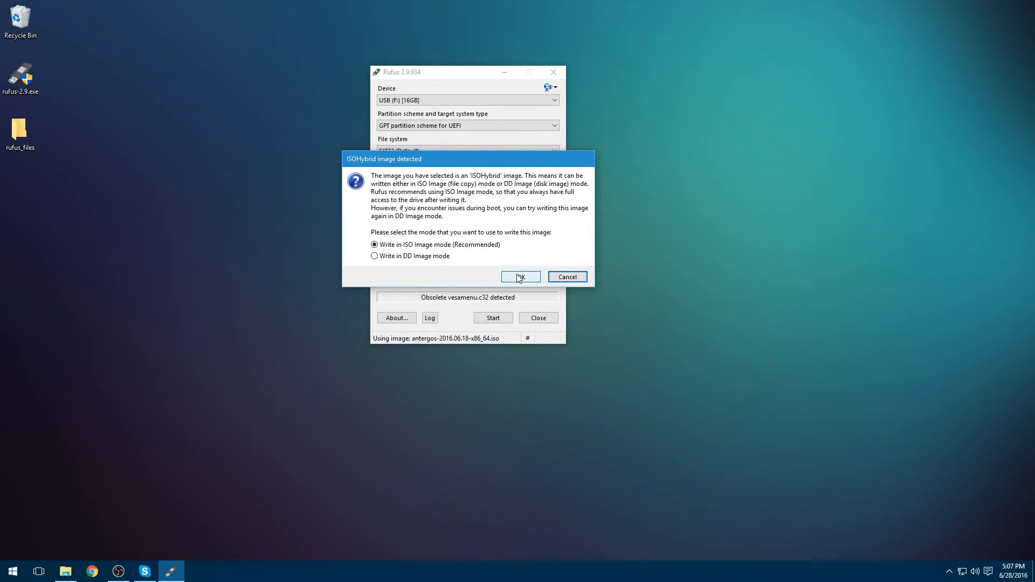
Confirm 'Write in ISO Image mode (Recommended)' for the detected ISOHybrid image.
left_click(519, 277)
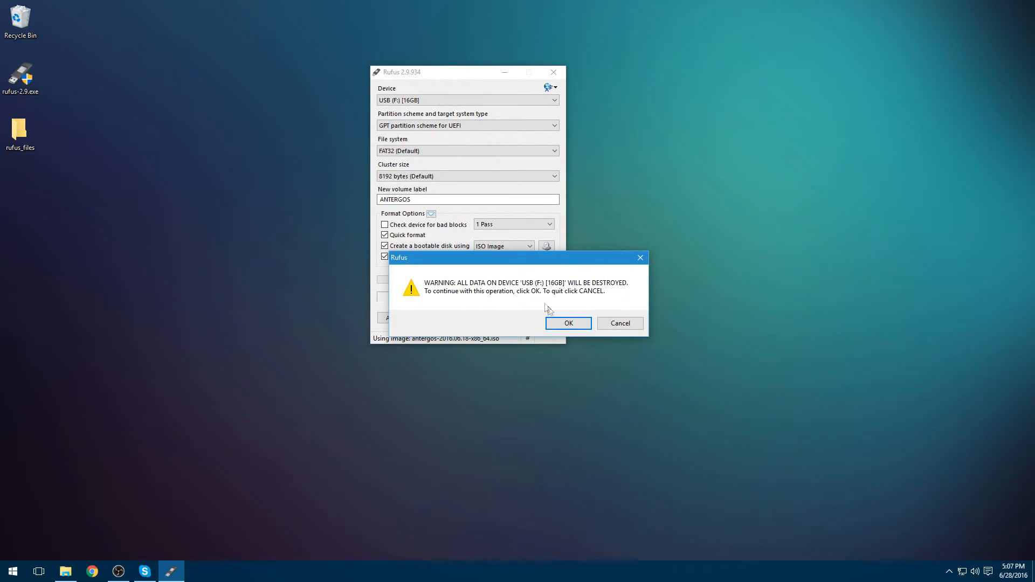
Accept destroying all data on USB (F:) so Rufus writes the Antergos image.
left_click(567, 322)
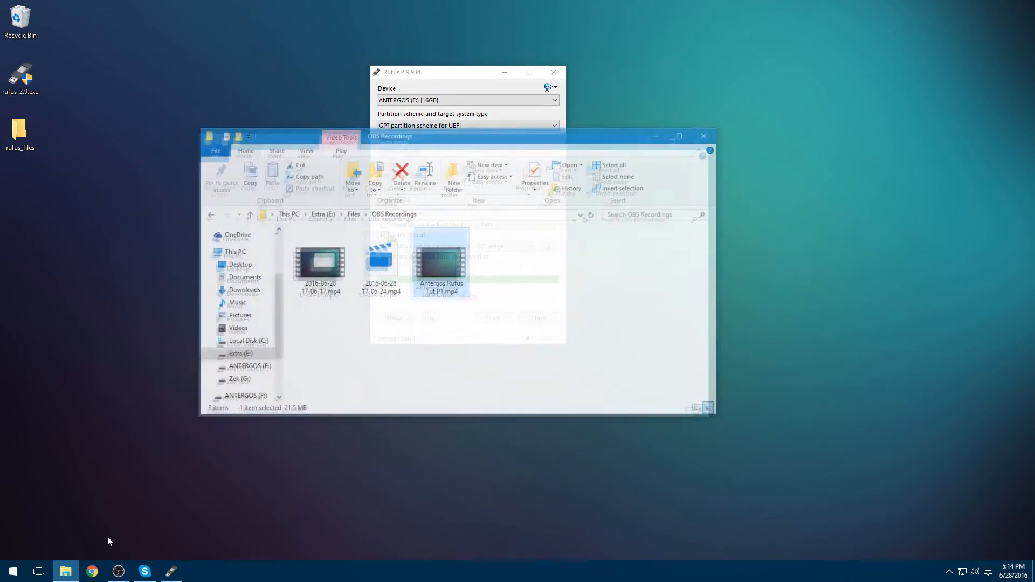
Browse ANTERGOS (F:) to see its arch, EFI and isolinux folders, then return to This PC.
left_click(250, 366)
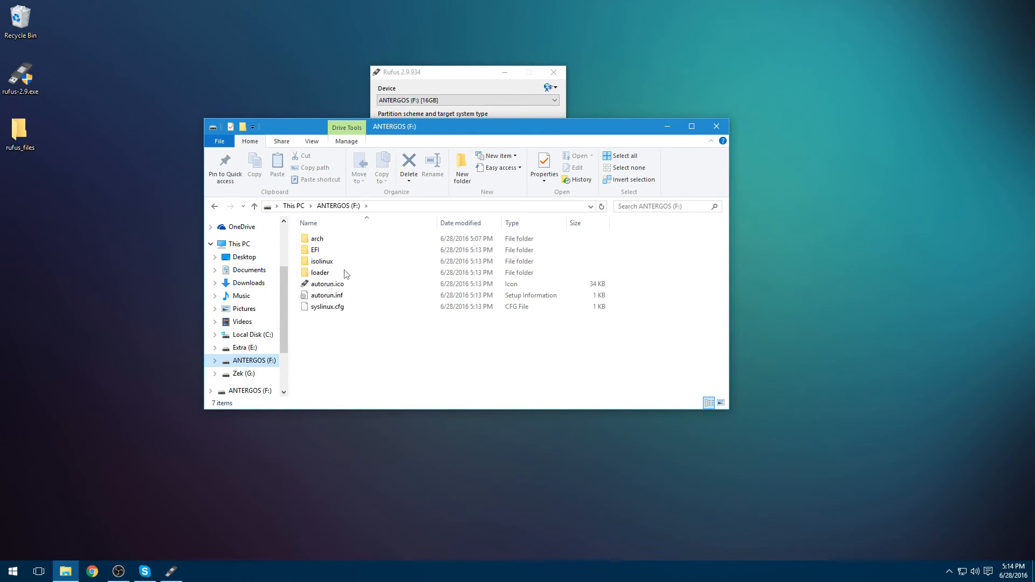
left_click(293, 205)
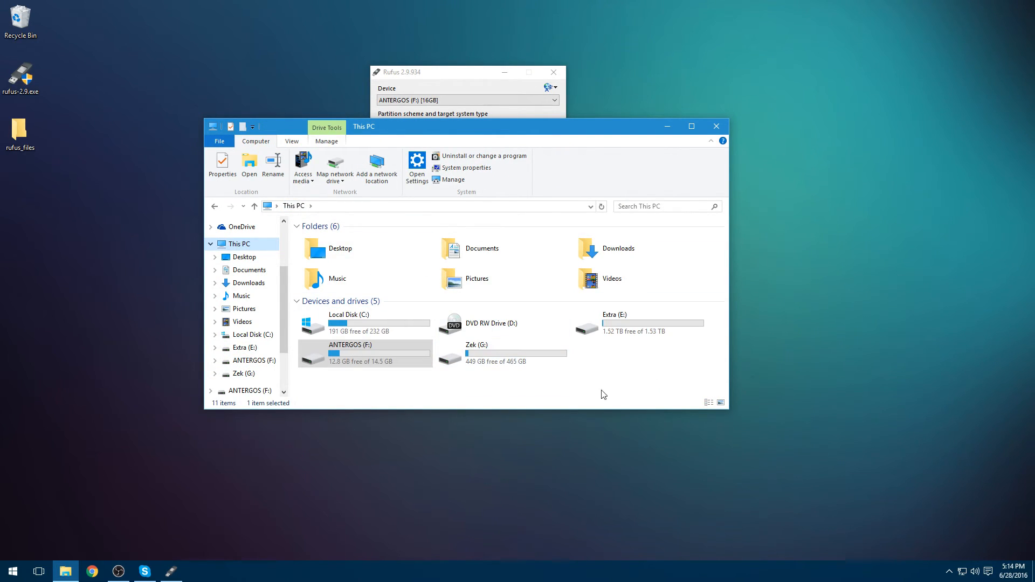
double_click(349, 349)
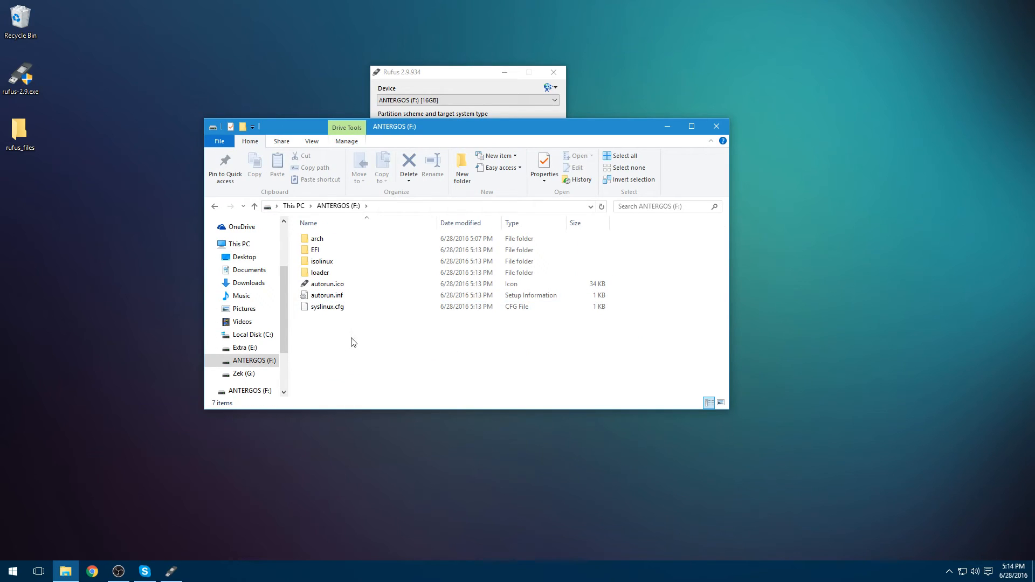
left_click(241, 244)
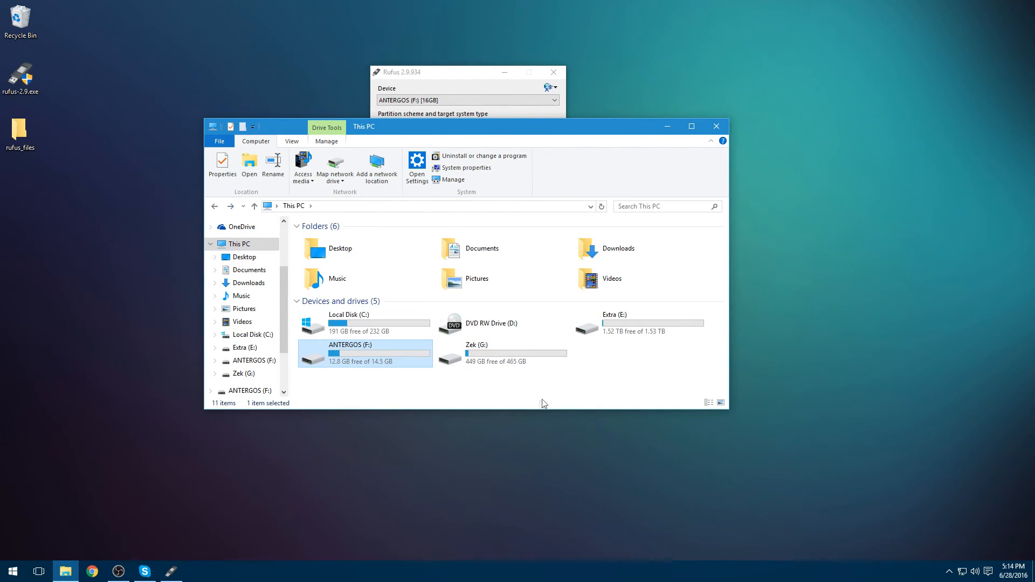